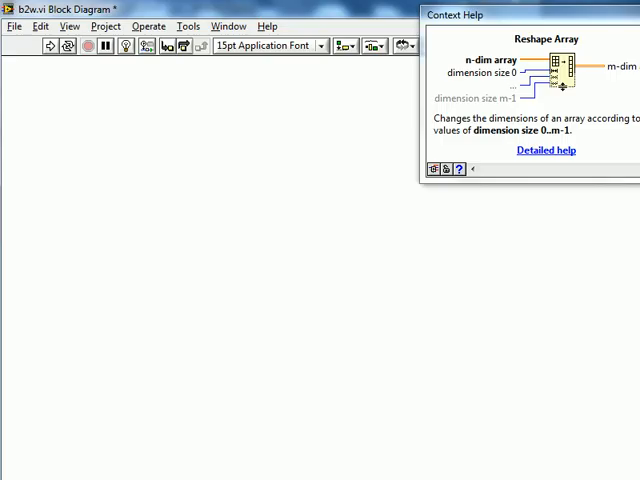
- Add Parallel Input 2, Number of Subcarriers 2 and Bits-per-Symbol terminals to the block diagram
click(62, 264)
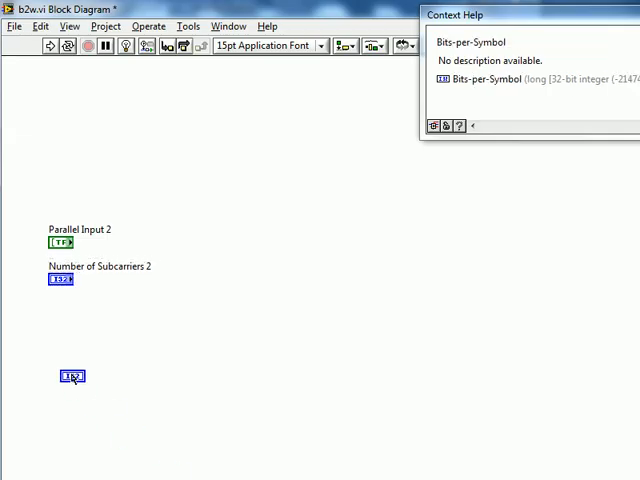
- Position the Bits-per-Symbol 2 terminal directly beneath Number of Subcarriers 2
drag(70, 376, 62, 320)
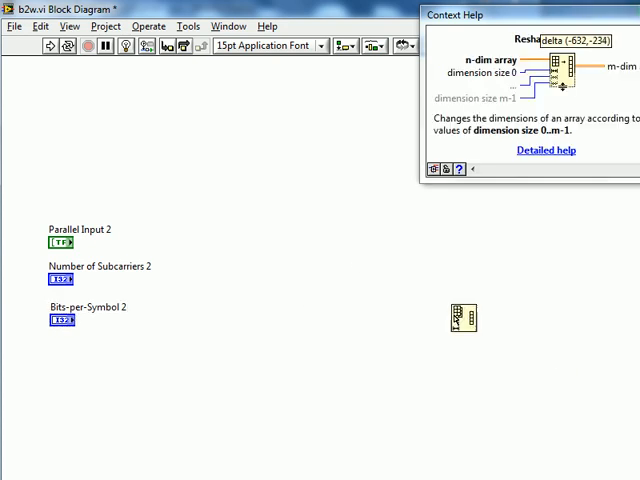
- Place Reshape Array just right of the Number of Subcarriers 2 terminal for wiring
drag(464, 318, 206, 268)
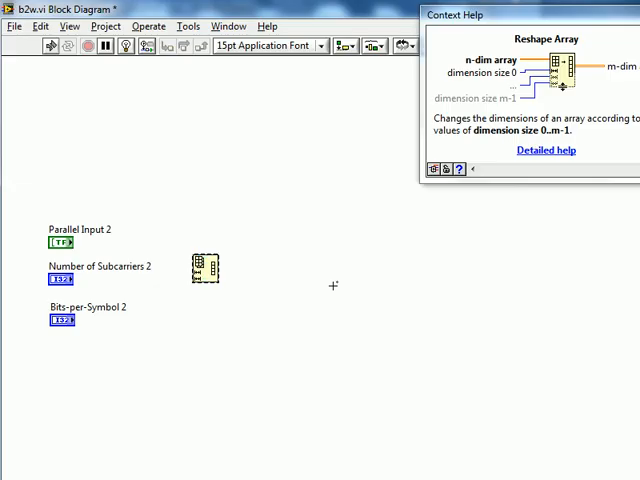
mouse_move(540, 154)
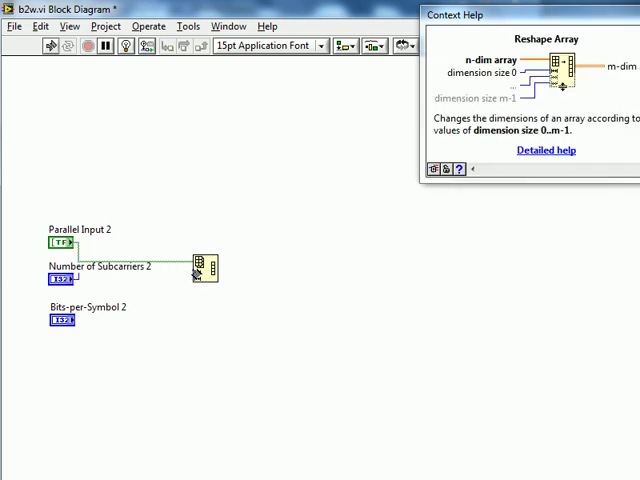
mouse_move(62, 320)
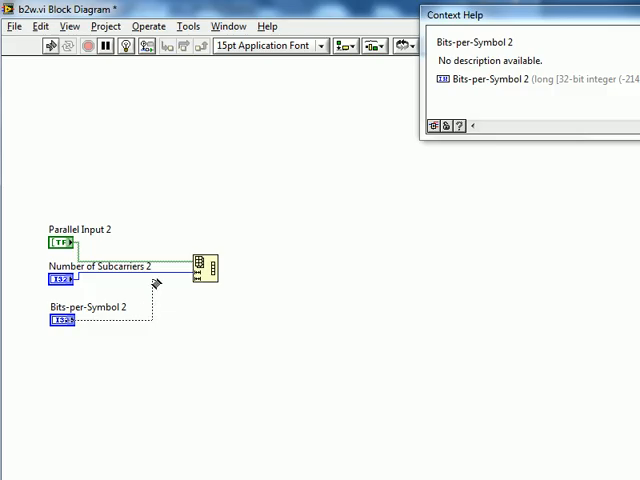
mouse_move(196, 276)
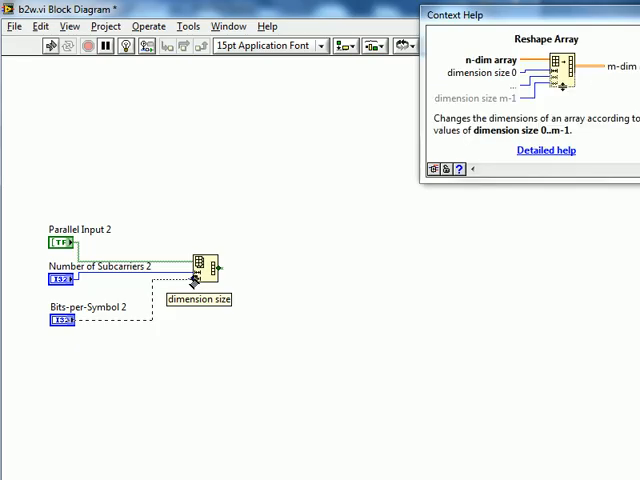